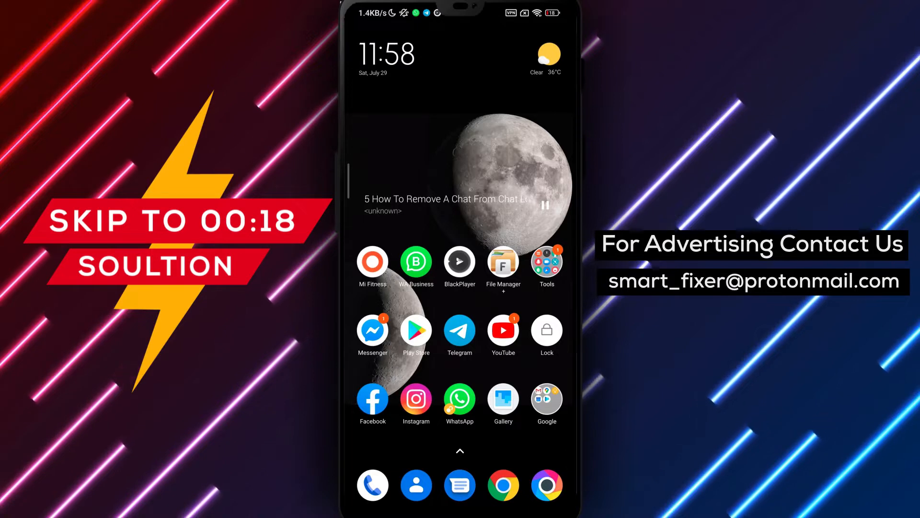
click(459, 403)
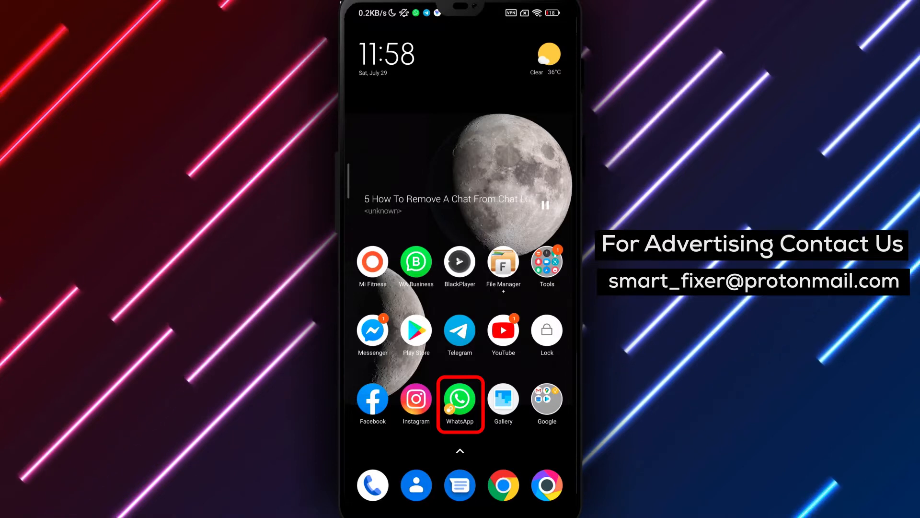
click(459, 403)
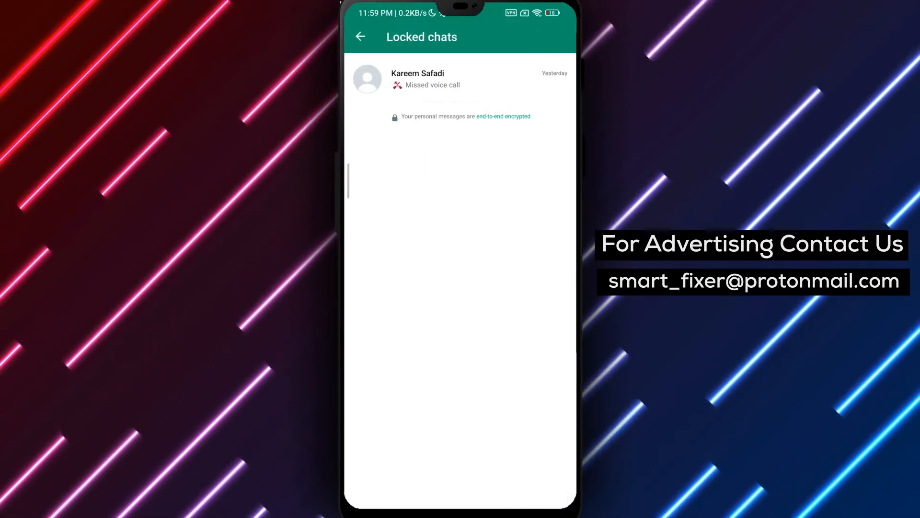
click(418, 79)
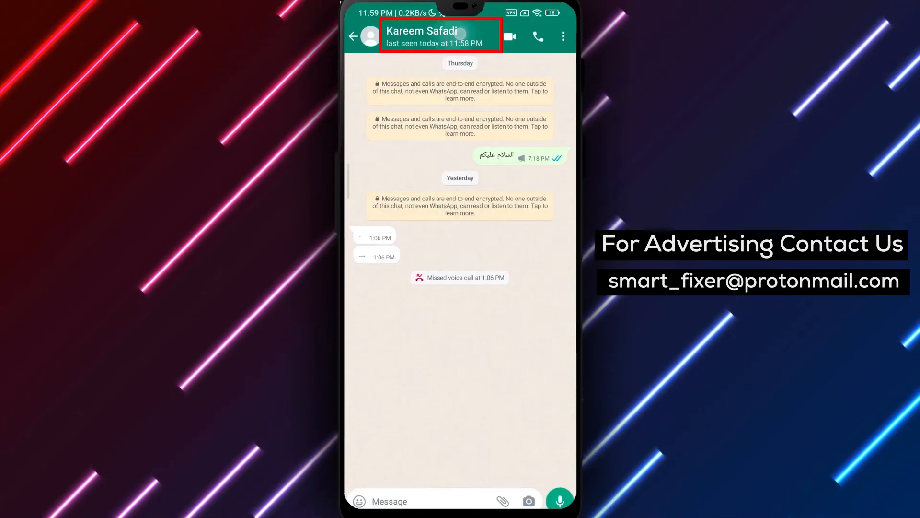
click(437, 35)
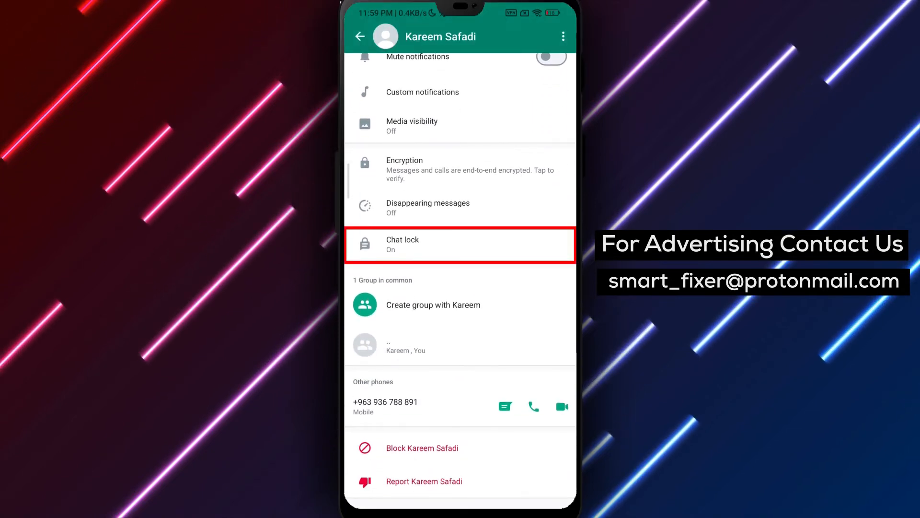
click(460, 244)
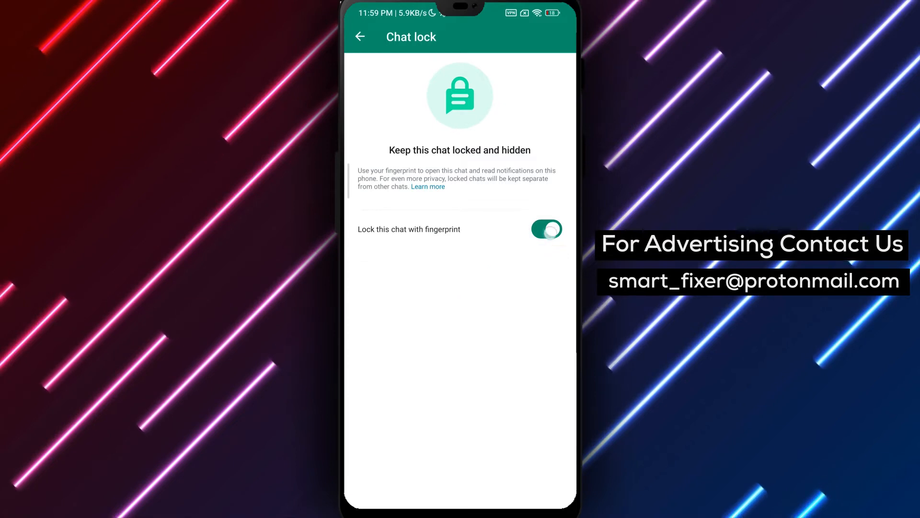
click(546, 229)
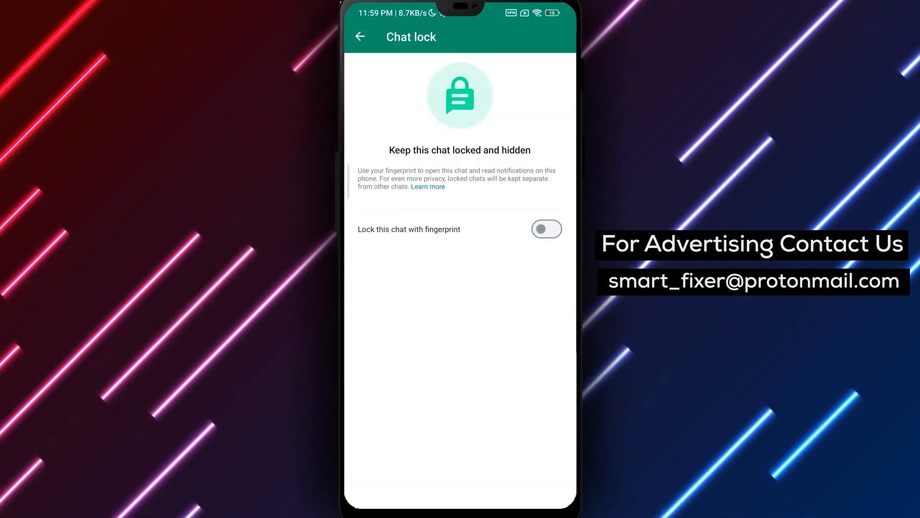
click(360, 36)
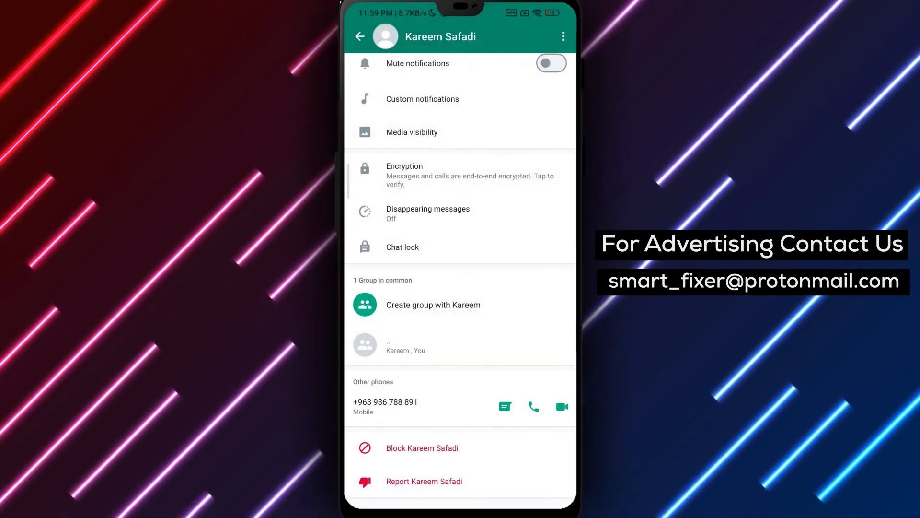
click(402, 246)
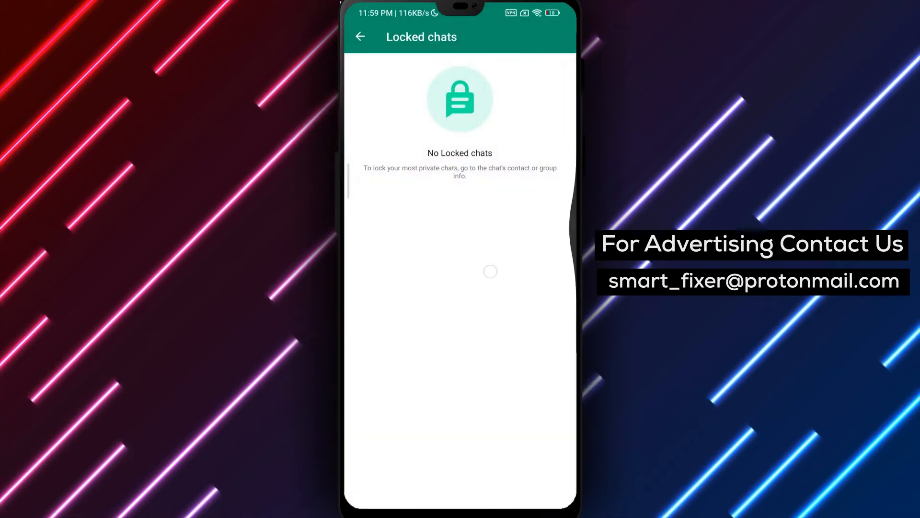
click(360, 36)
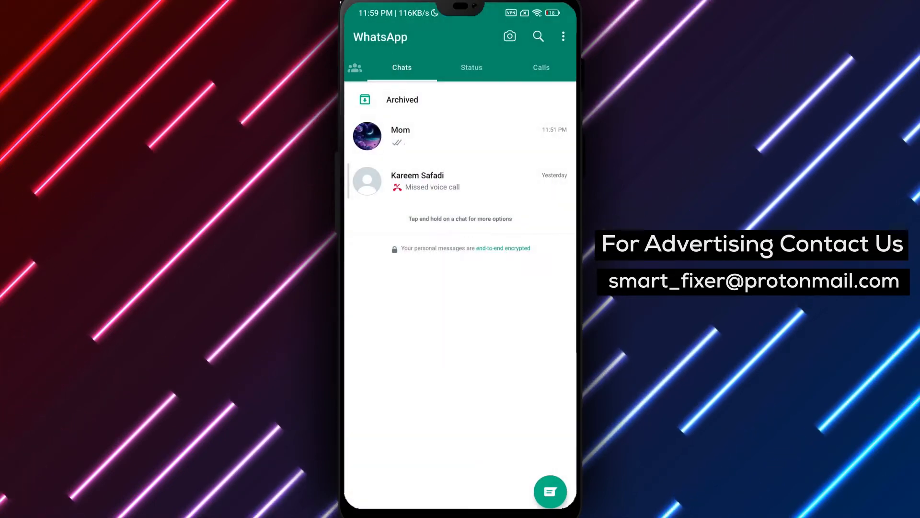